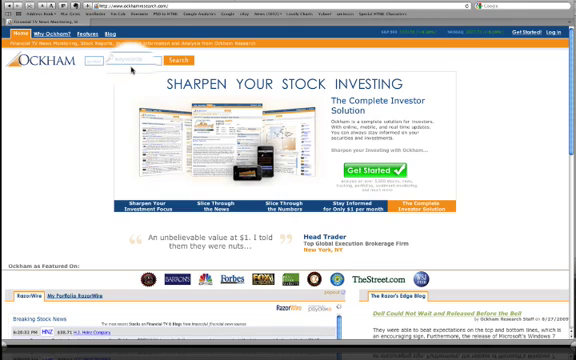
# Go to the Customizable RSS Feeds page explaining RazorWire feed setup
pyautogui.click(83, 37)
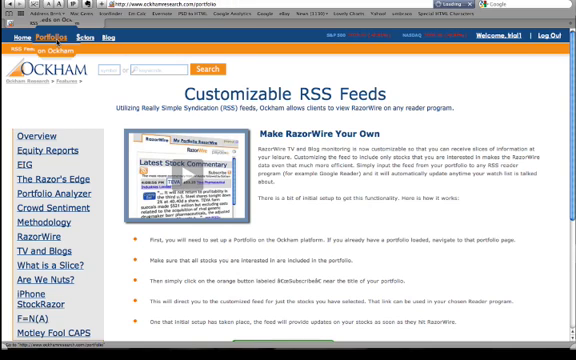
# Follow the portfolio link to the Chevron Corporation (CVX) financial news page
pyautogui.click(43, 186)
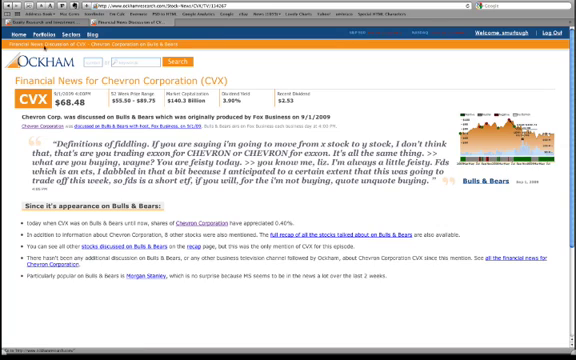
# Reach the Create A New Portfolio form and focus its Portfolio Name field
pyautogui.click(46, 35)
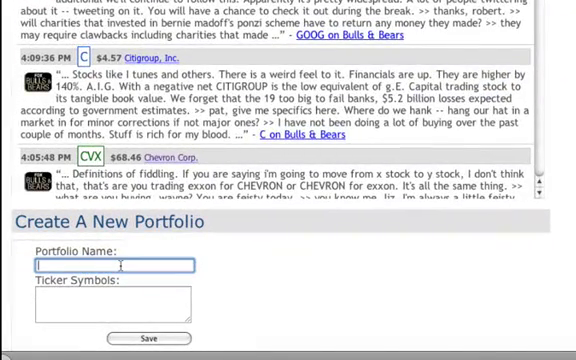
# Name the portfolio RSS and begin entering ticker symbols aapl, goog
pyautogui.write('RSS')
pyautogui.click(113, 304)
pyautogui.write('aapl')
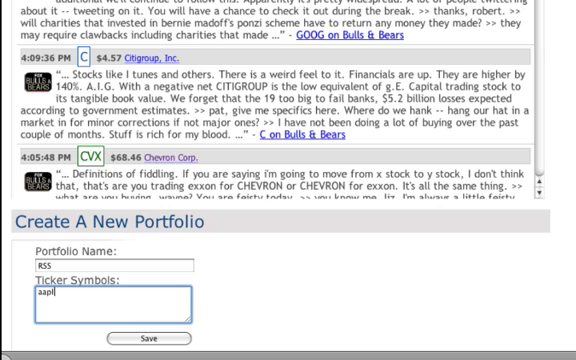
pyautogui.write('g')
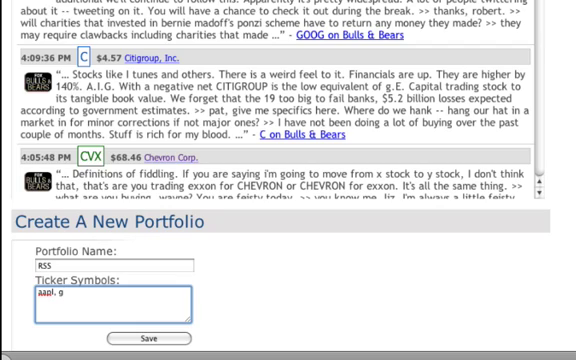